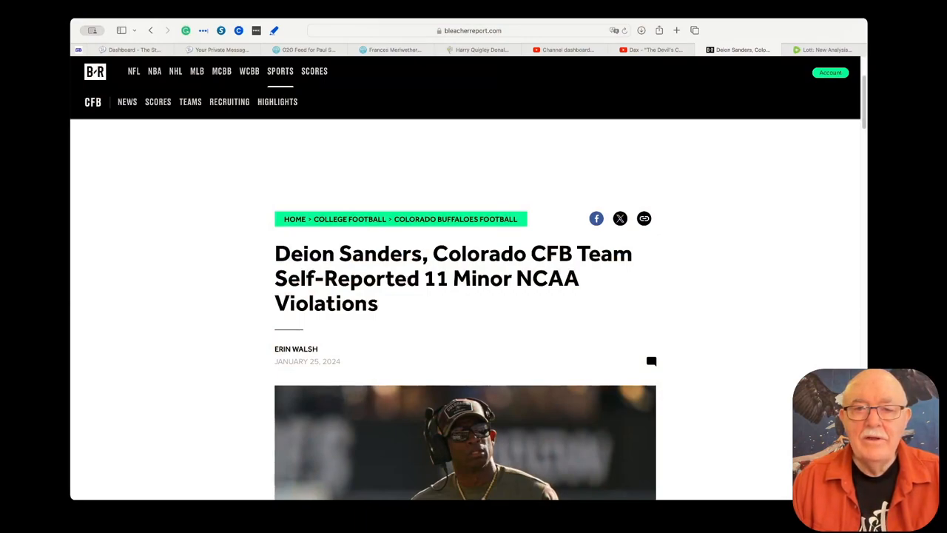
scroll("down", 3)
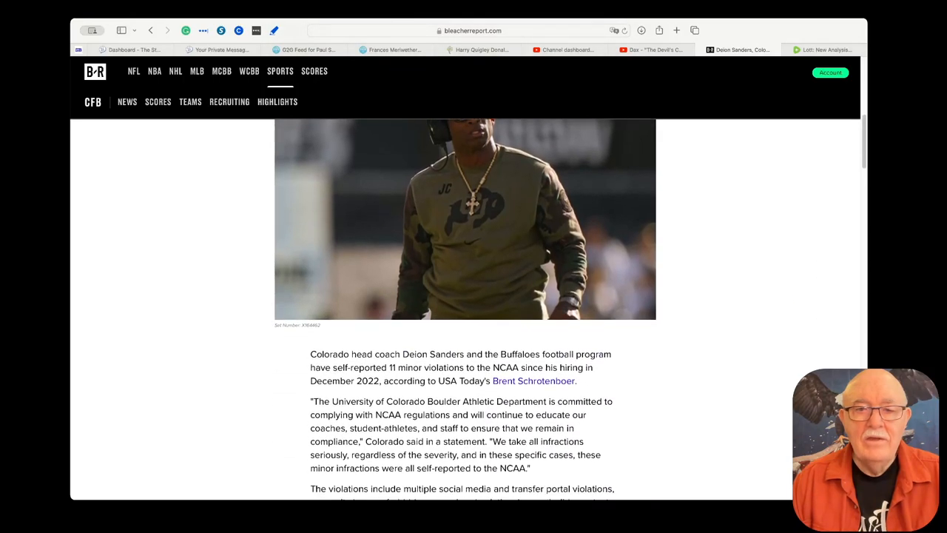
scroll("down", 3)
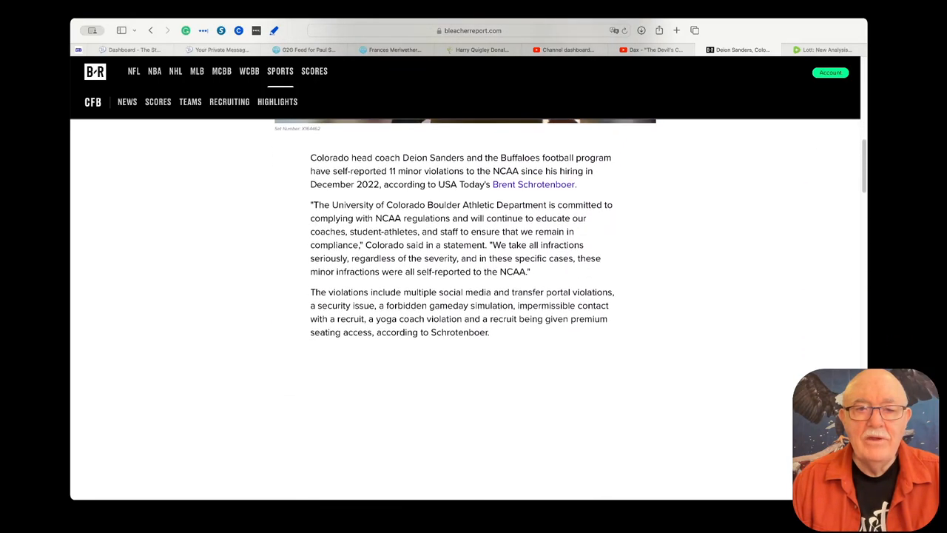
scroll("down", 3)
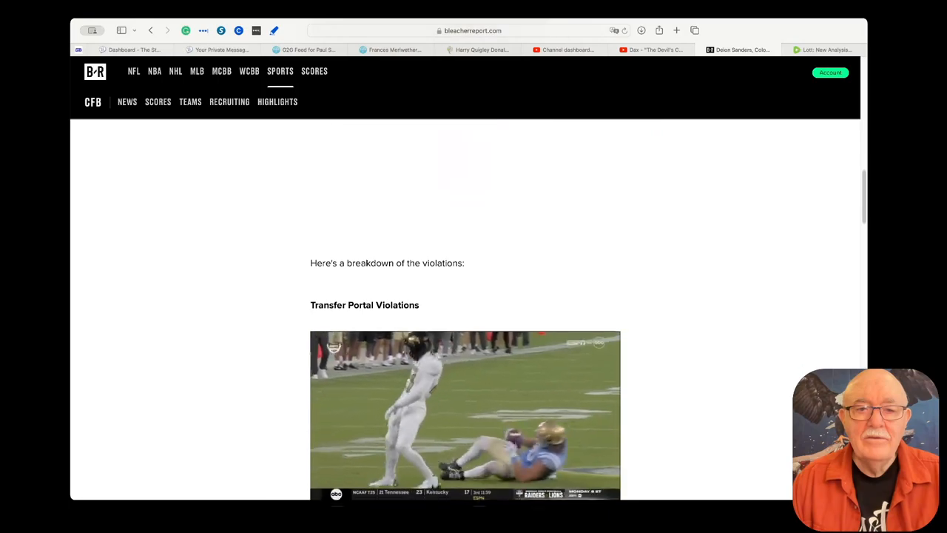
scroll("down", 3)
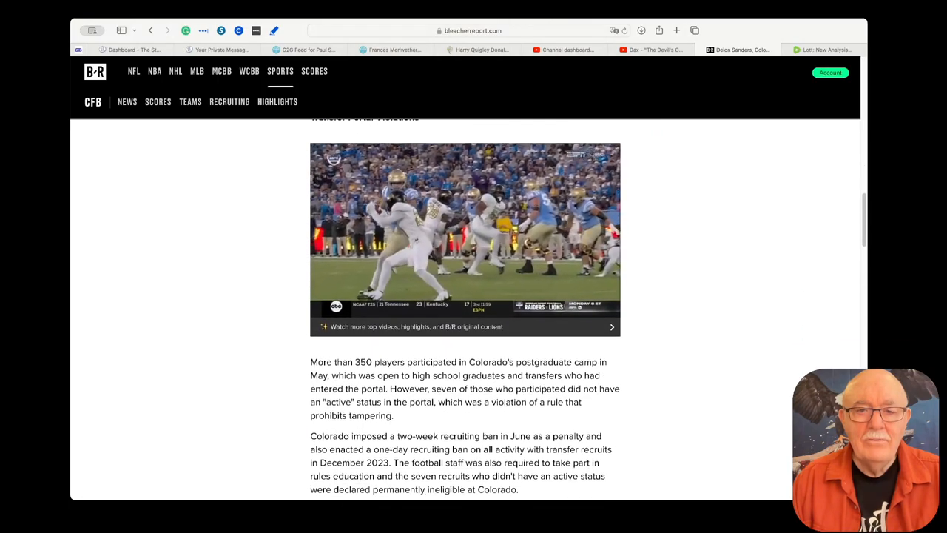
scroll("down", 3)
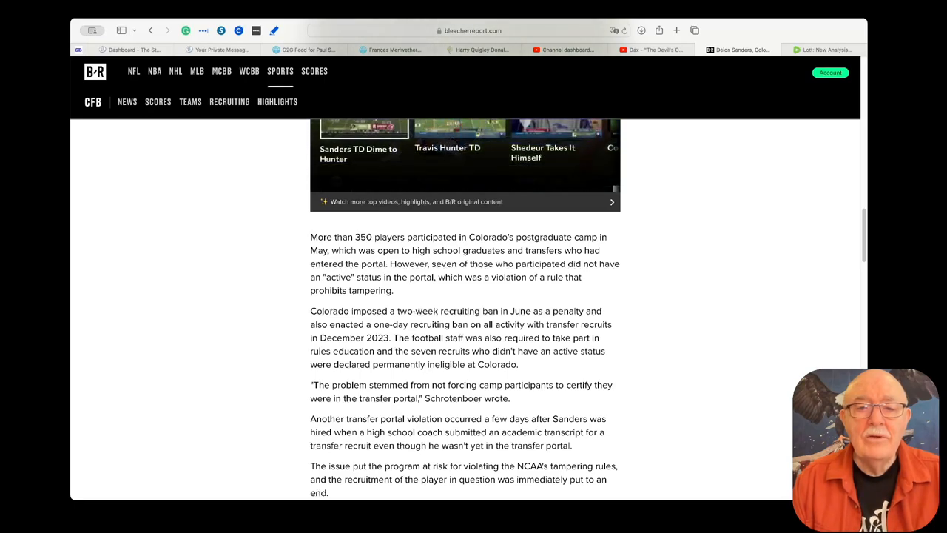
scroll("down", 3)
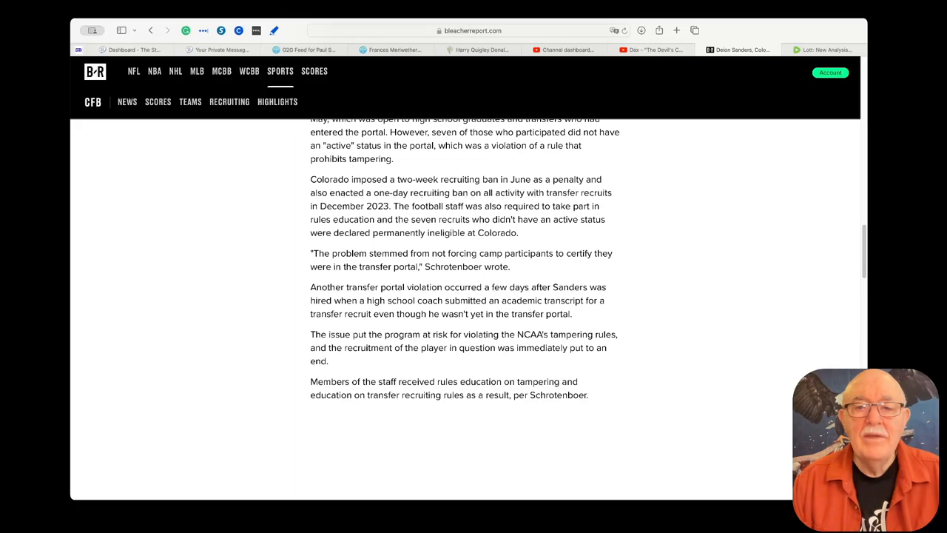
scroll("down", 3)
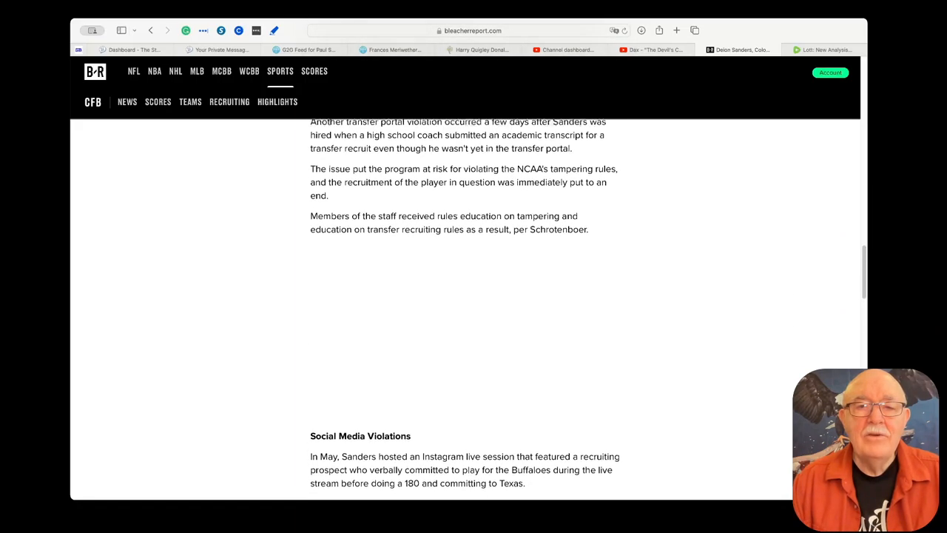
scroll("up", 3)
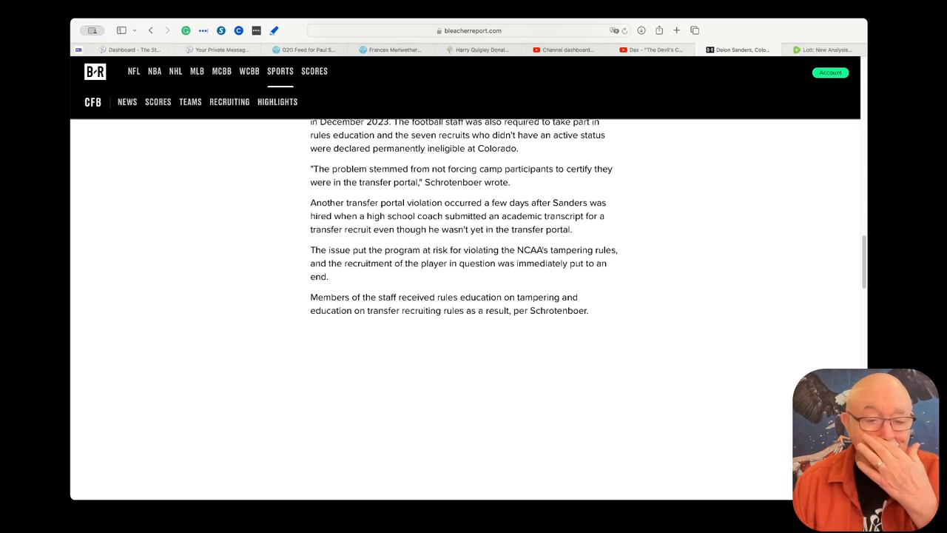
scroll("down", 3)
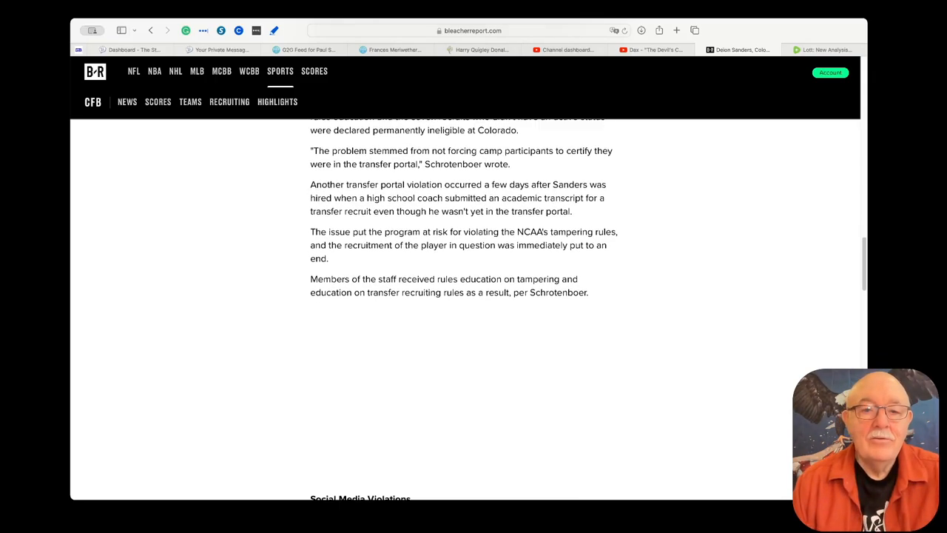
scroll("down", 3)
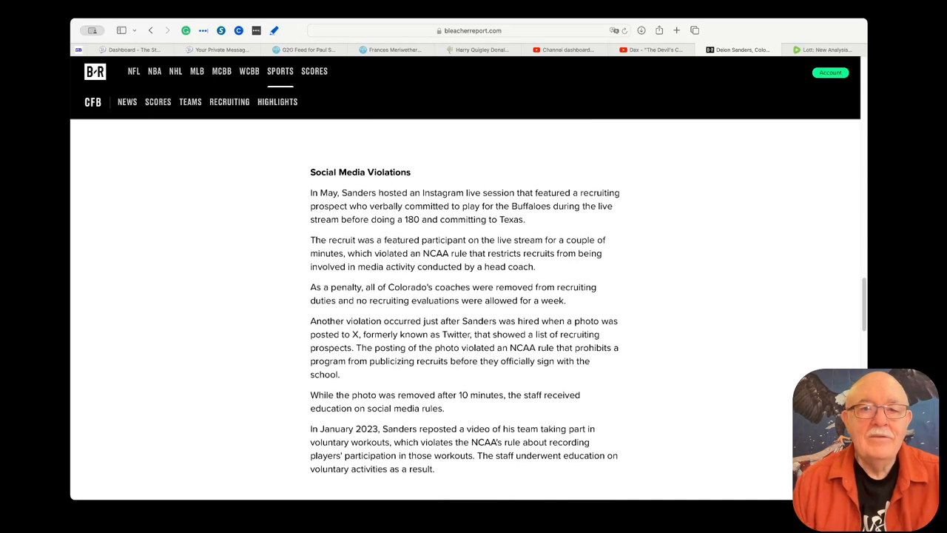
scroll("down", 3)
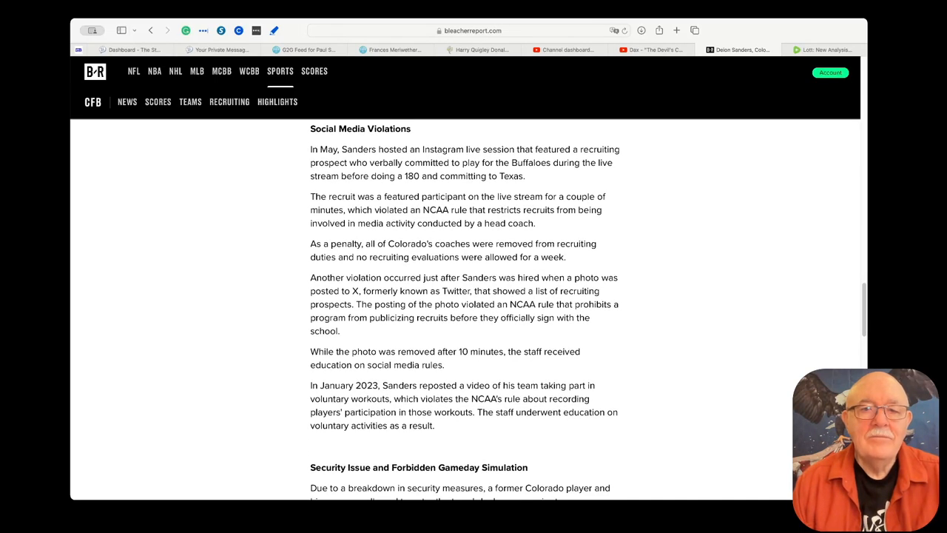